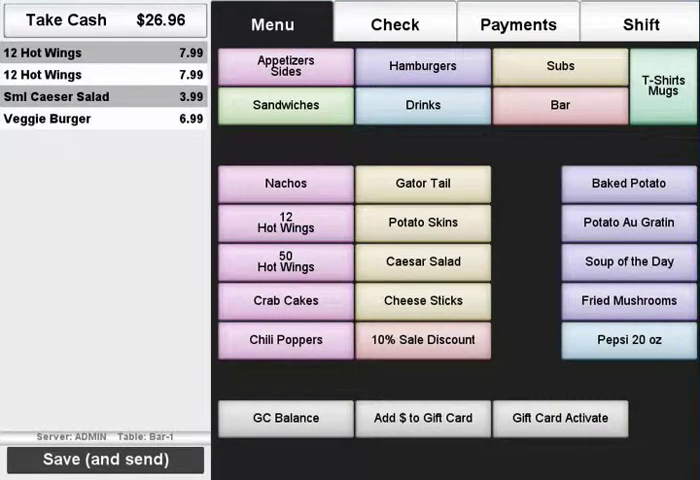
pyautogui.click(516, 22)
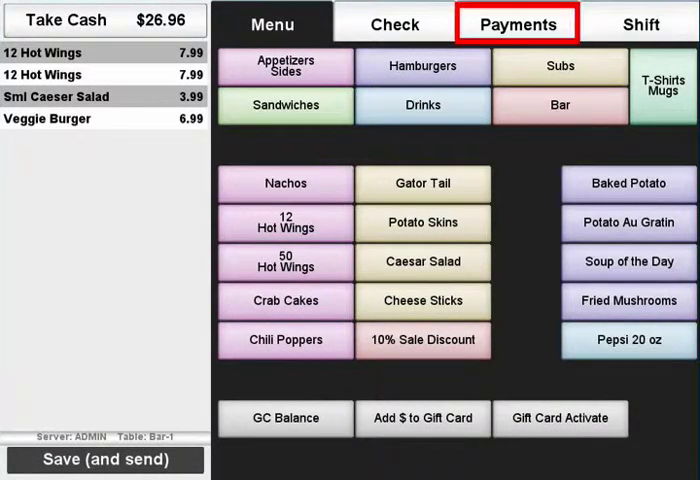
pyautogui.click(516, 24)
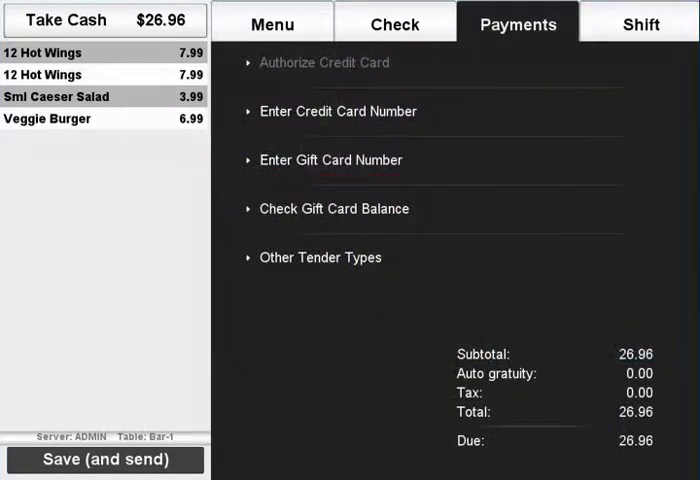
pyautogui.click(330, 160)
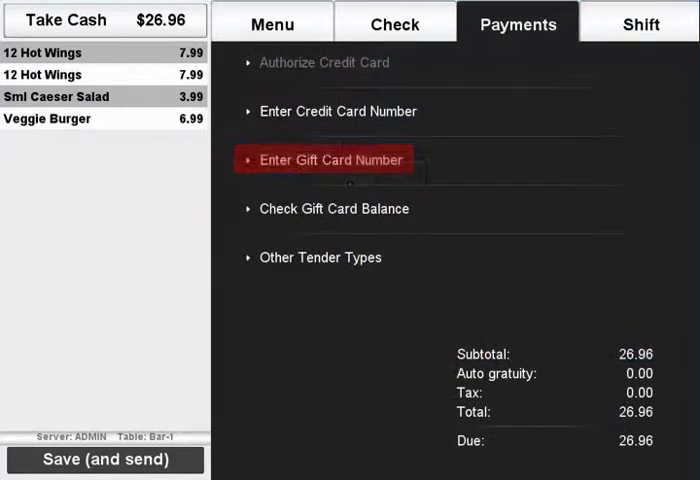
pyautogui.click(324, 160)
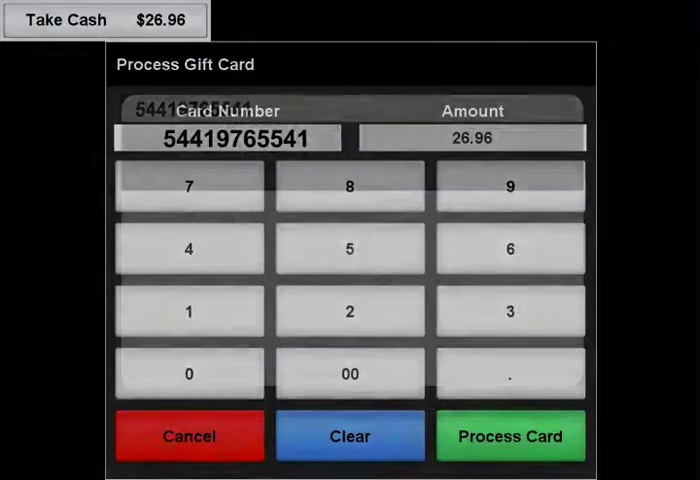
pyautogui.click(510, 436)
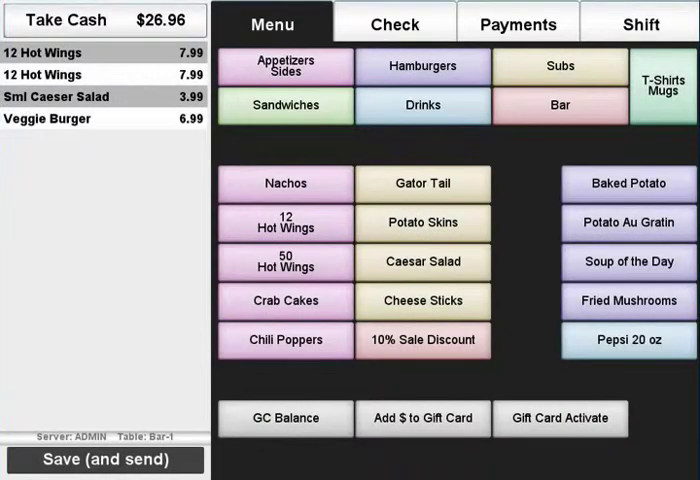
pyautogui.click(560, 418)
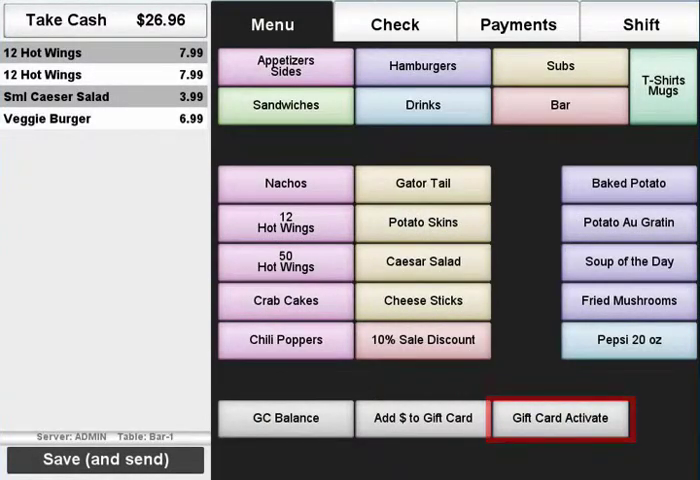
pyautogui.click(560, 418)
pyautogui.write('50')
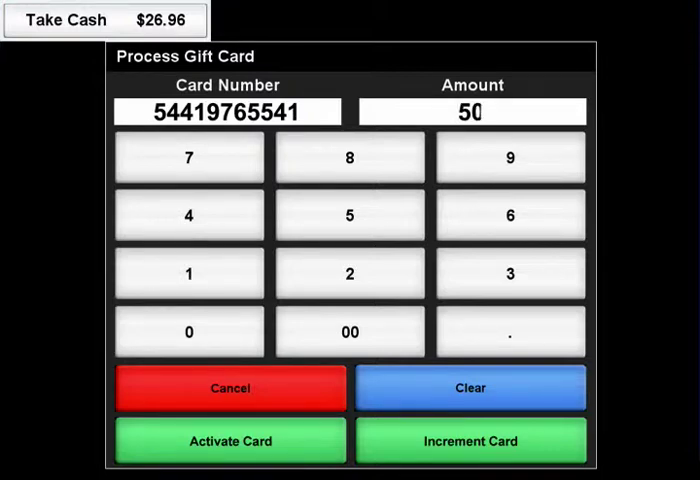
pyautogui.click(230, 440)
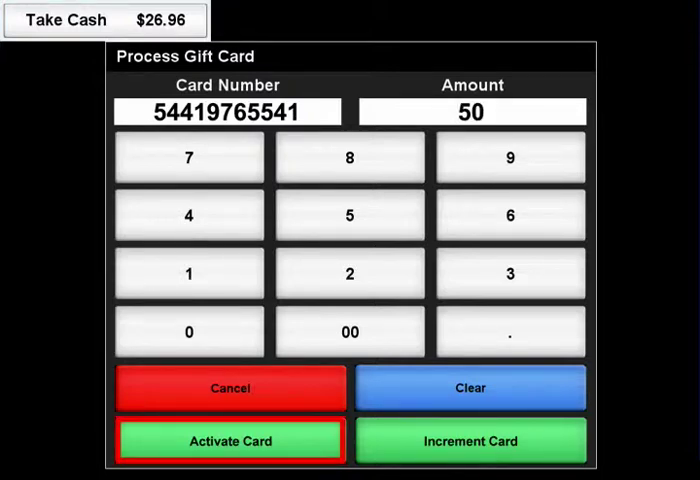
pyautogui.click(230, 440)
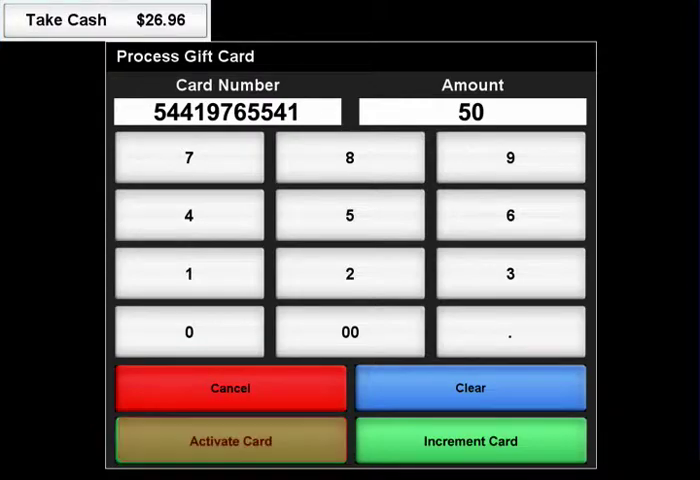
pyautogui.click(230, 440)
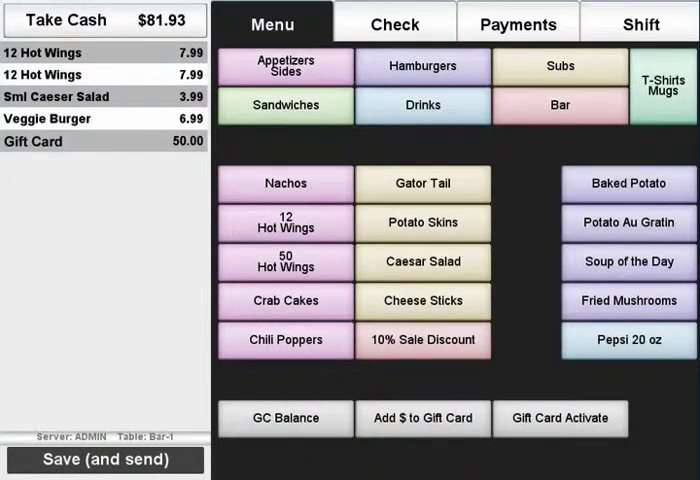
pyautogui.click(104, 140)
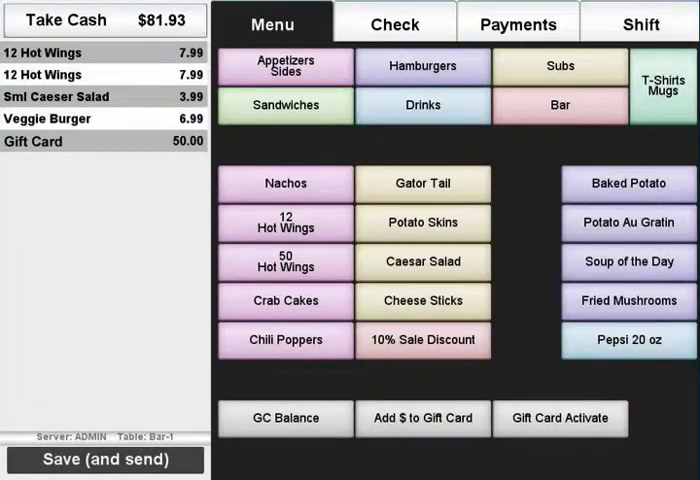
pyautogui.click(424, 418)
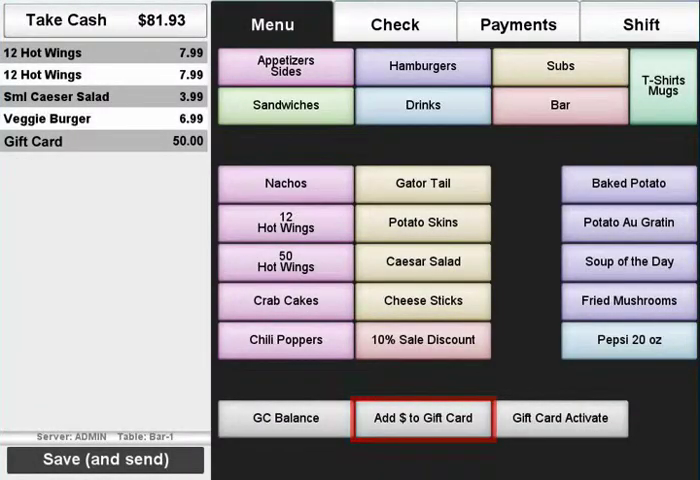
pyautogui.click(422, 418)
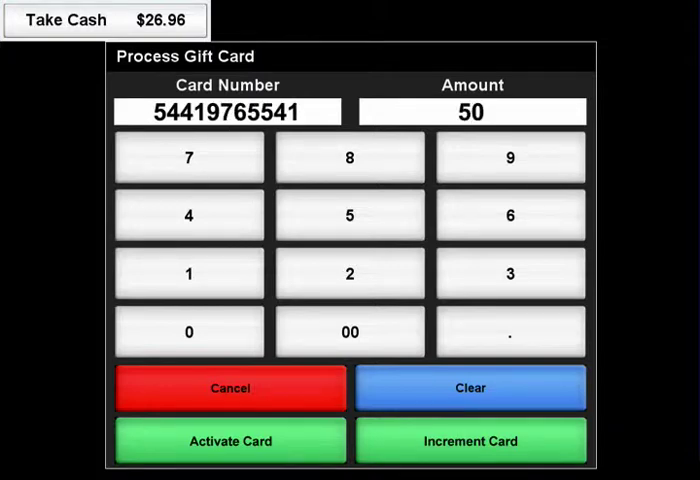
pyautogui.click(472, 440)
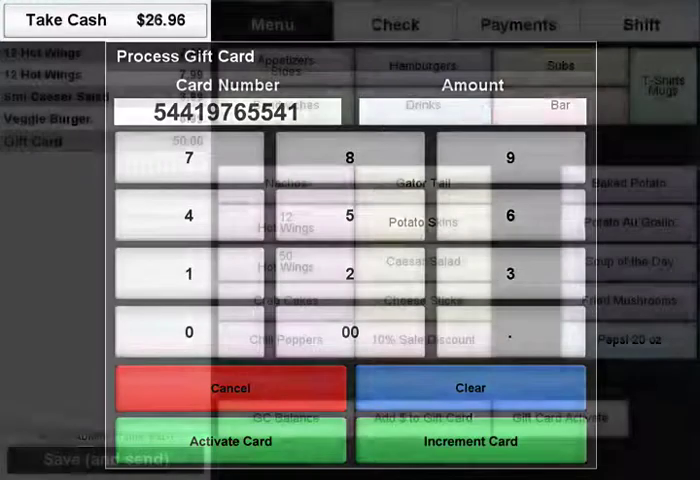
pyautogui.click(230, 442)
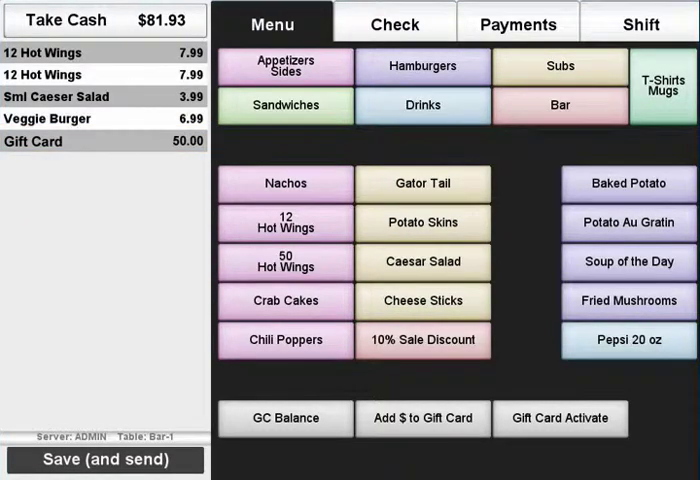
pyautogui.click(102, 460)
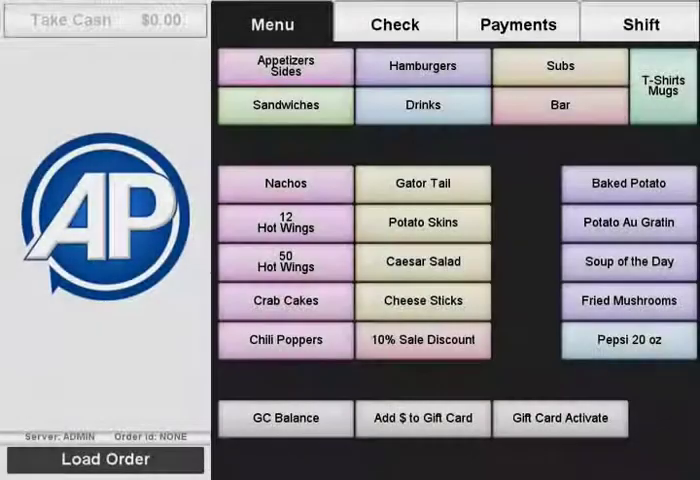
pyautogui.click(516, 22)
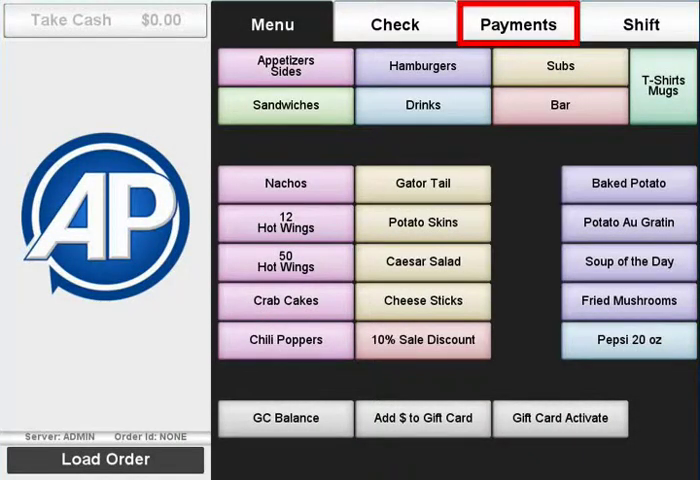
pyautogui.click(516, 22)
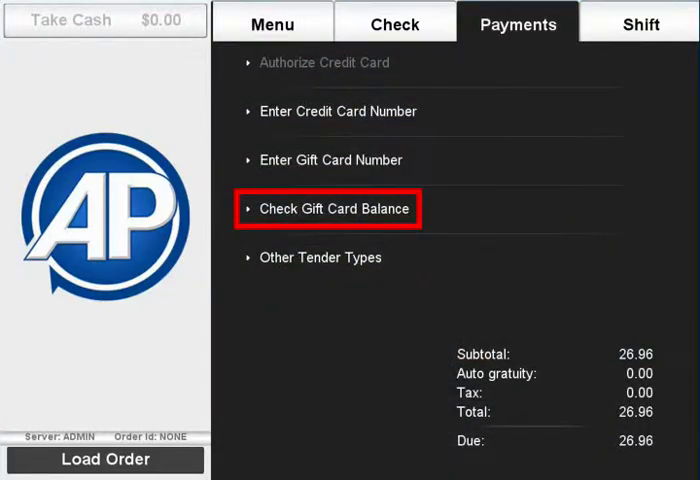
pyautogui.click(328, 208)
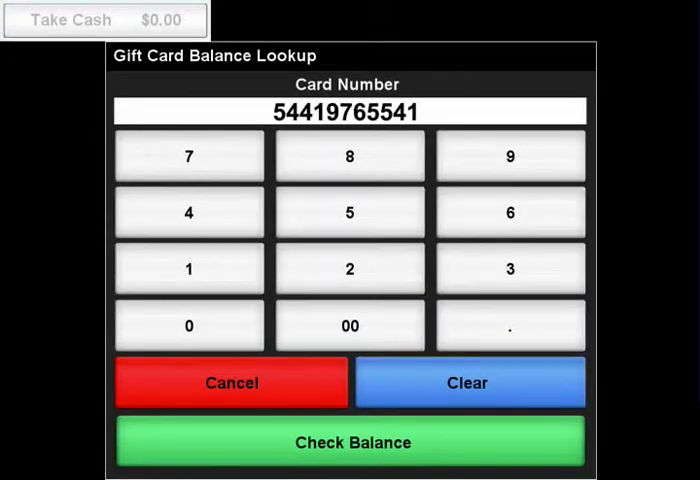
pyautogui.click(352, 442)
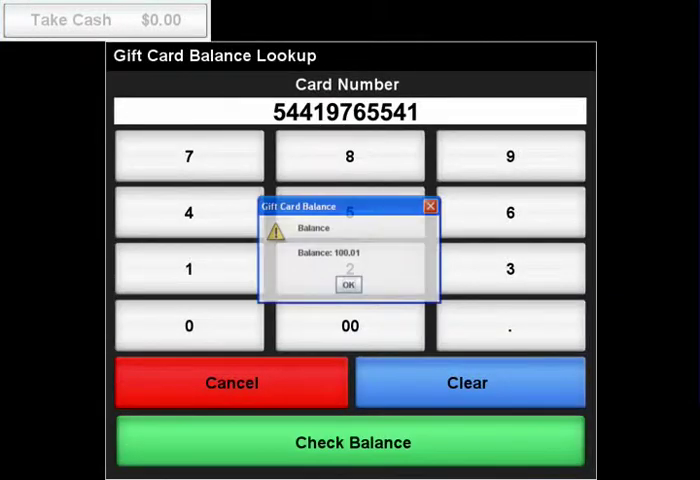